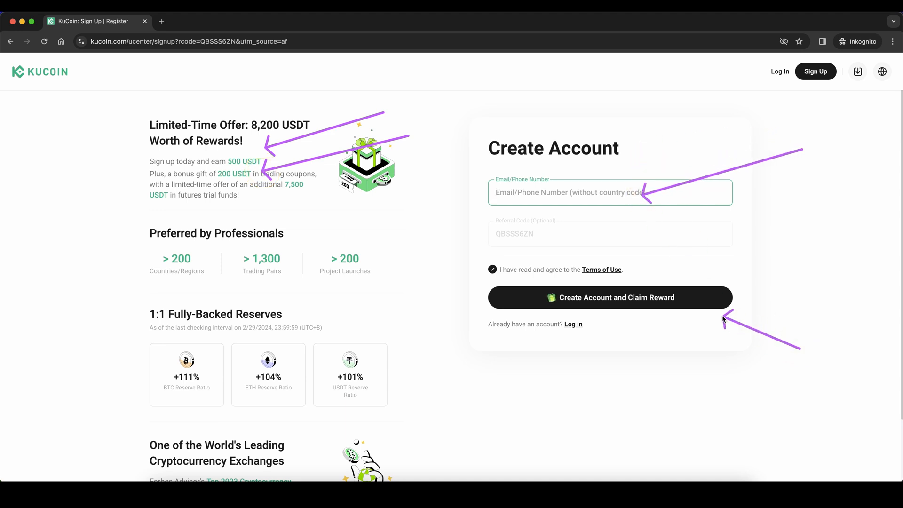
Leave the Create Account page for the signed-in KuCoin home page.
click(40, 71)
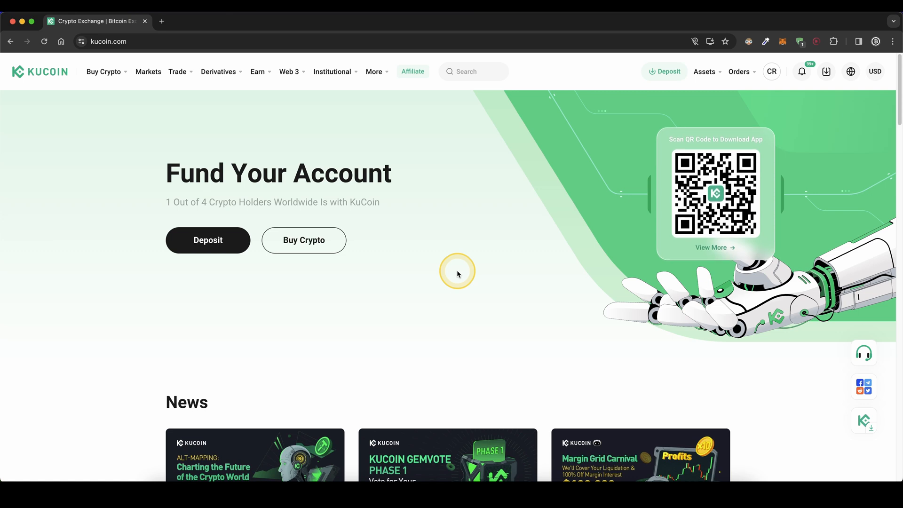
mouse_move(292, 130)
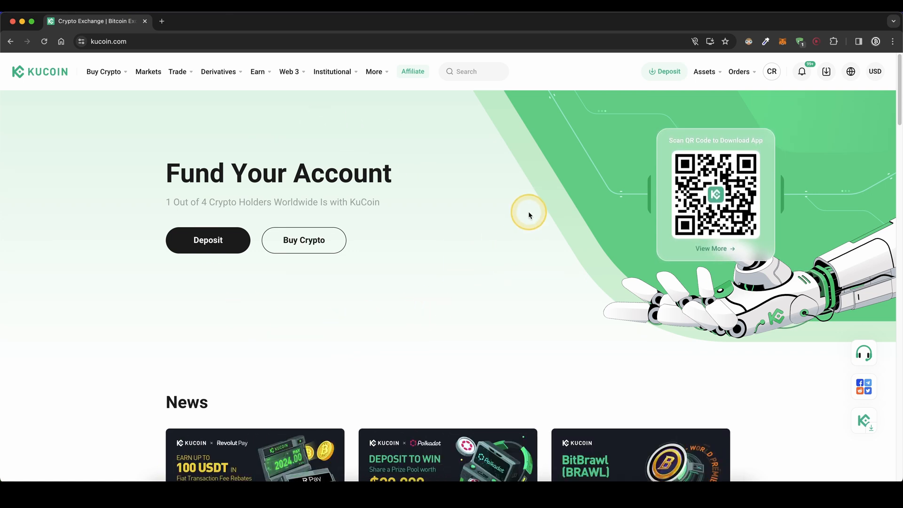
Start a USDT crypto deposit and choose the ERC20 network to reveal its deposit address.
click(667, 71)
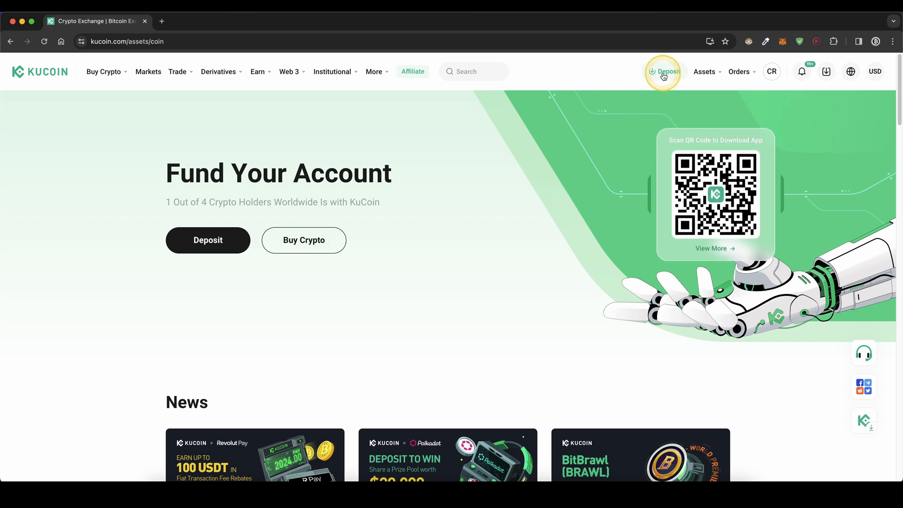
click(663, 72)
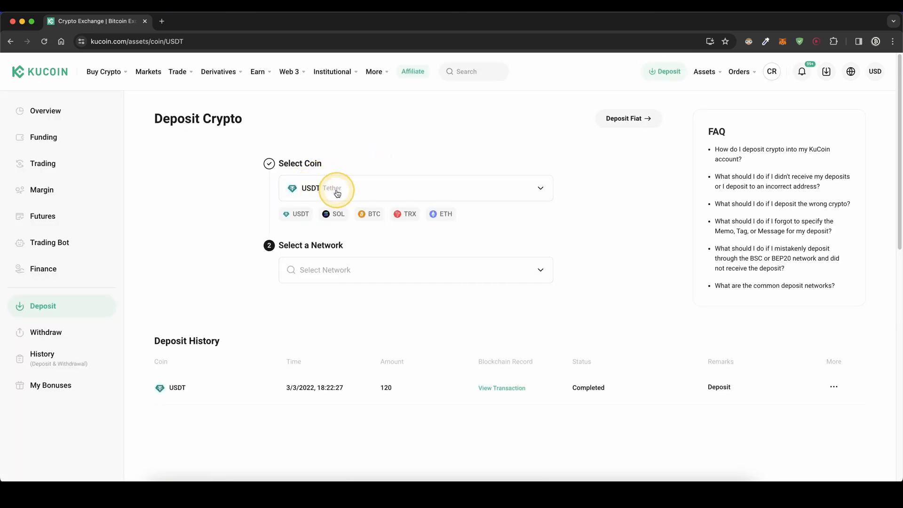
click(415, 269)
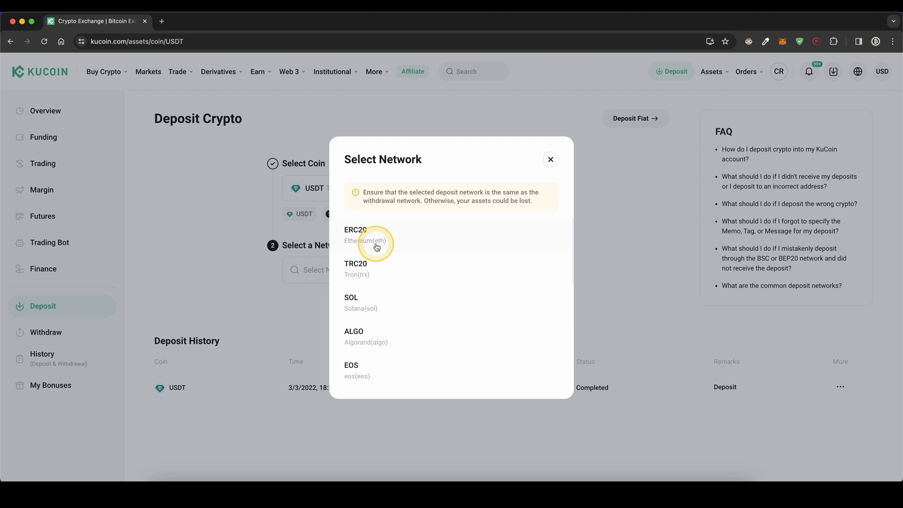
click(365, 235)
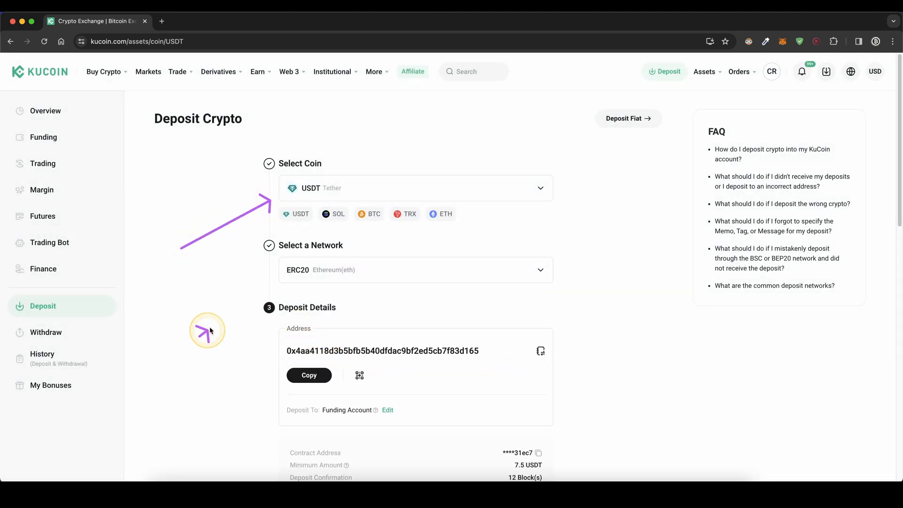
mouse_move(475, 383)
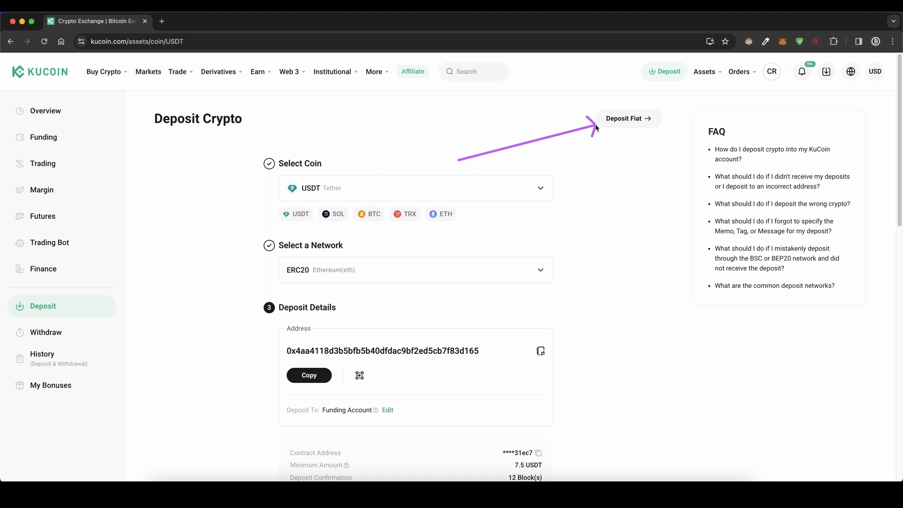
Switch to a EUR fiat deposit by regular SEPA bank transfer, reaching the Verify Your Identity prompt.
click(627, 119)
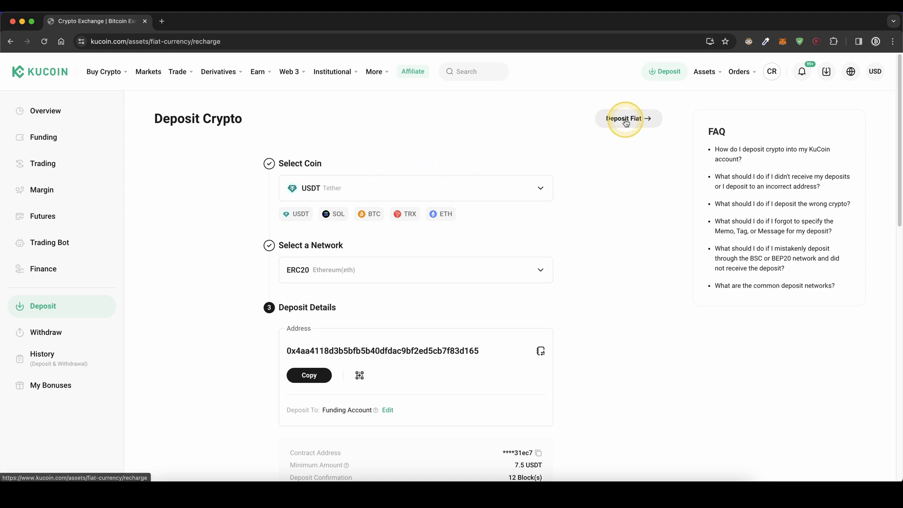
click(627, 119)
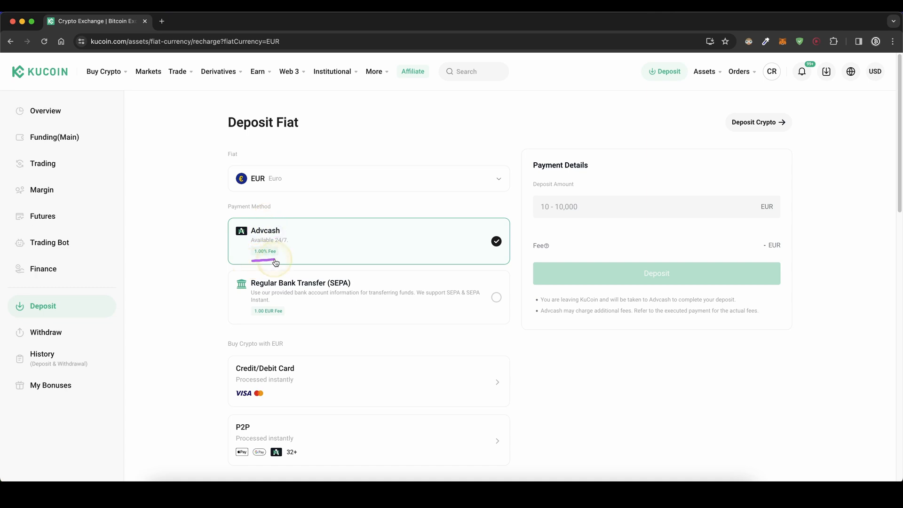
click(342, 286)
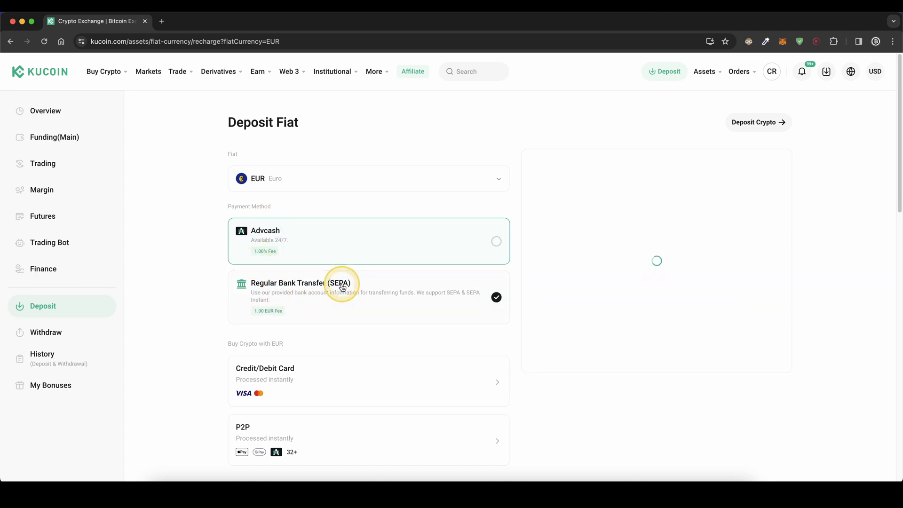
click(345, 296)
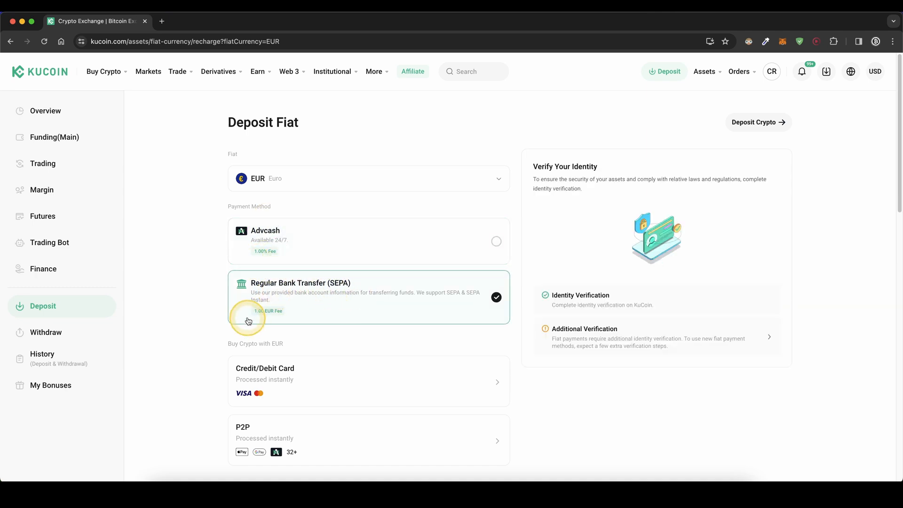
mouse_move(609, 338)
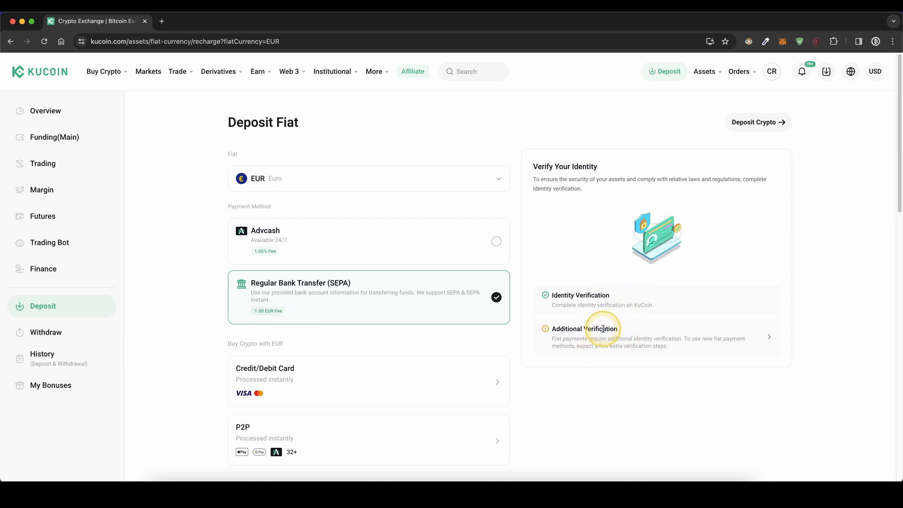
mouse_move(589, 271)
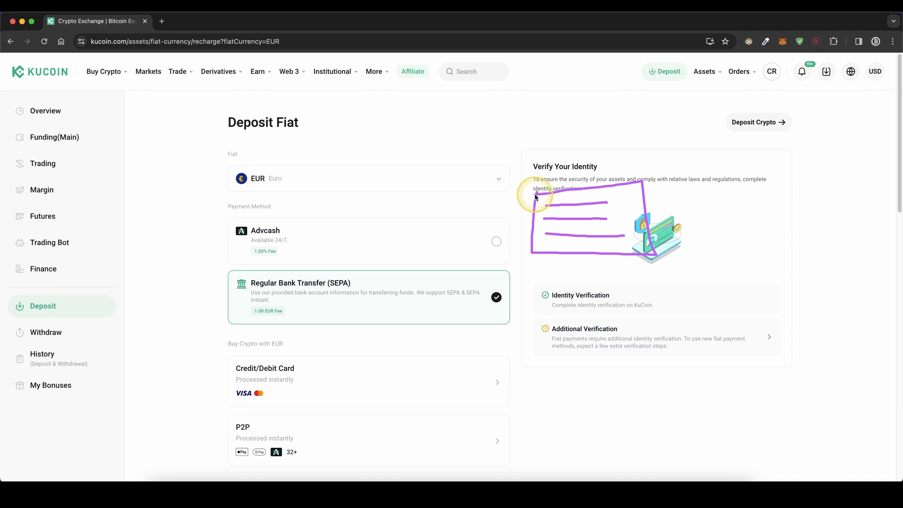
mouse_move(511, 176)
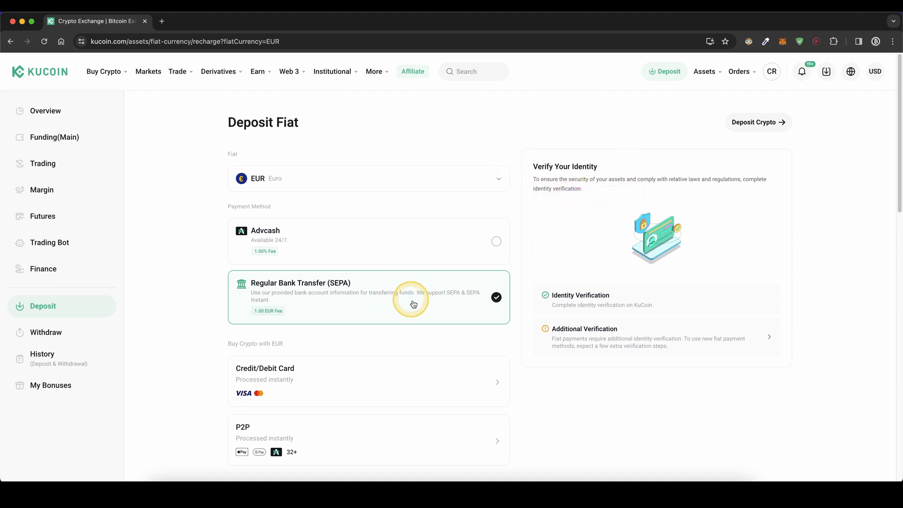
mouse_move(271, 307)
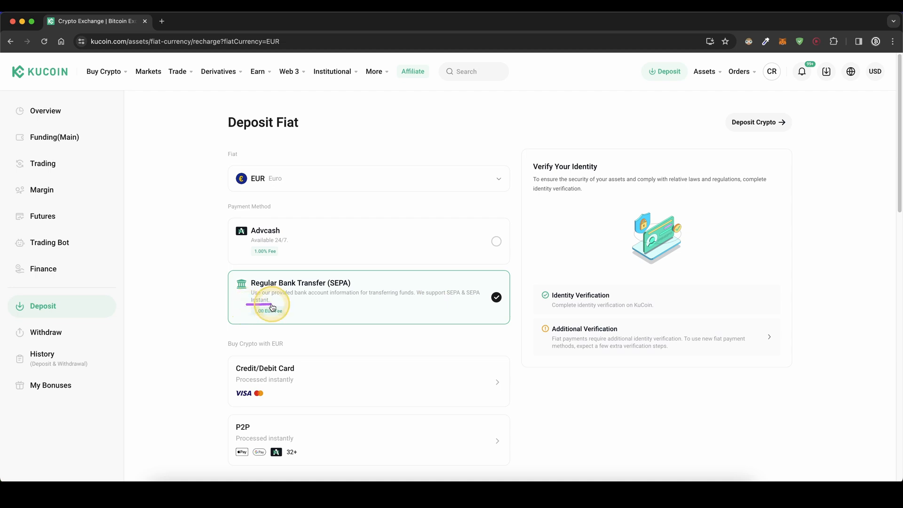
mouse_move(471, 302)
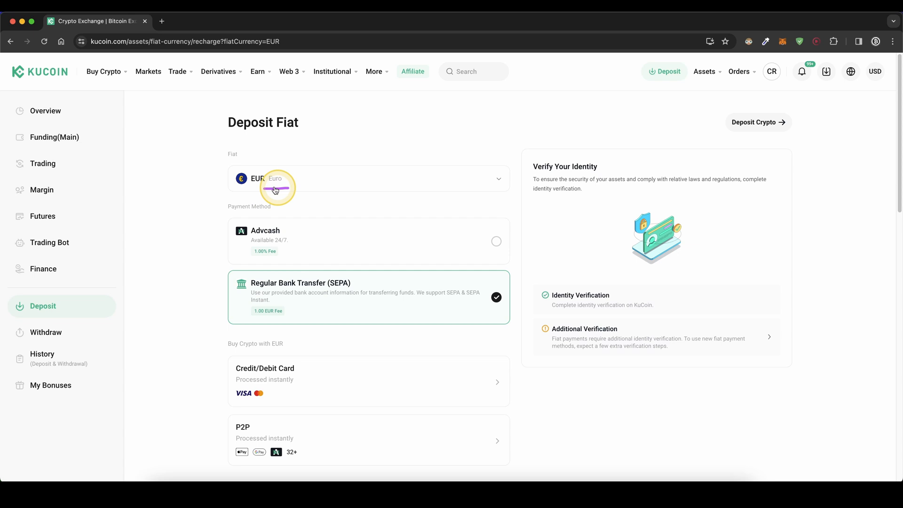
mouse_move(209, 256)
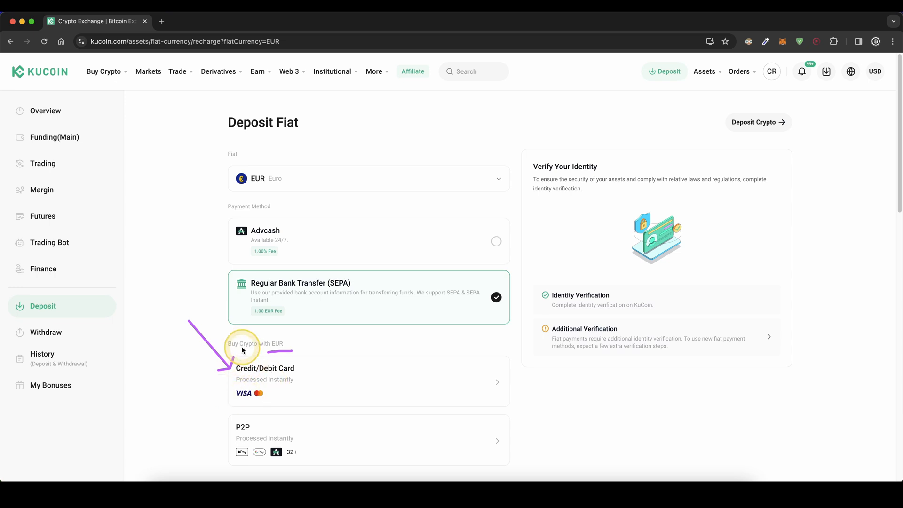
mouse_move(332, 376)
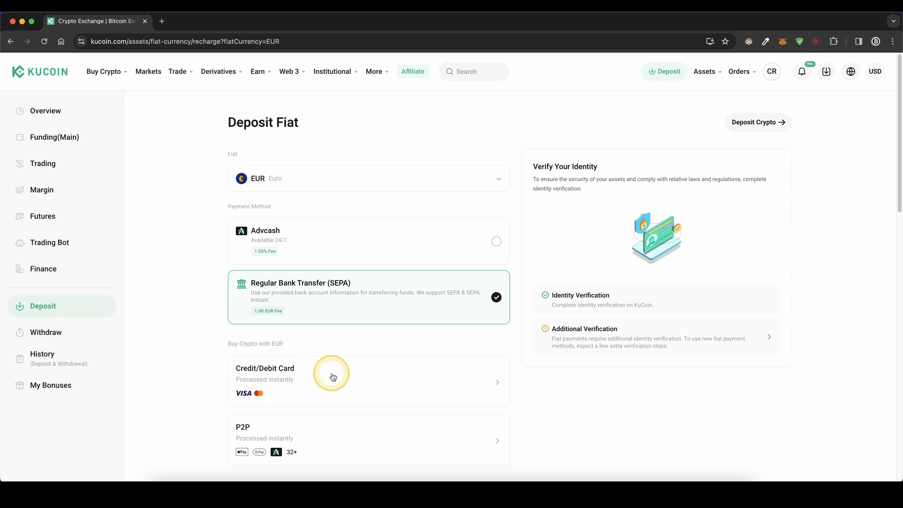
Begin a 100 EUR card purchase of about 104.24 USDT, then back out of adding a new card.
click(333, 377)
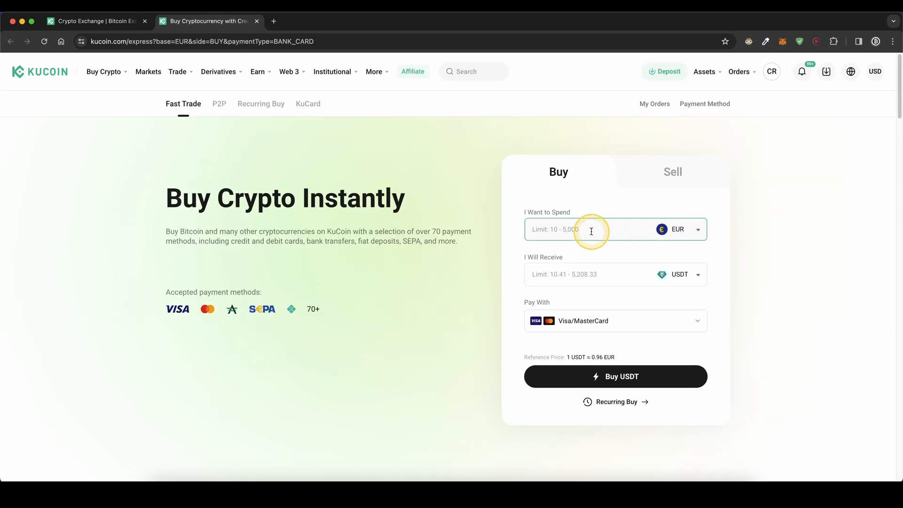
click(614, 320)
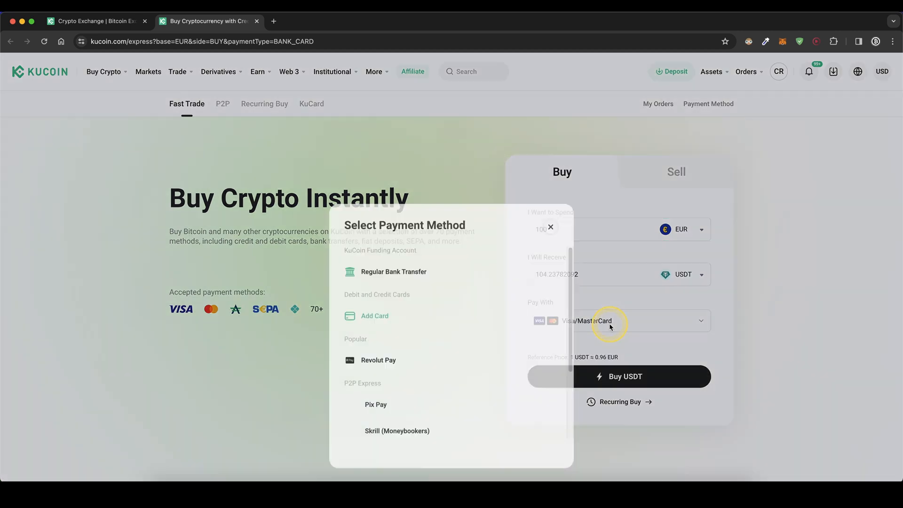
click(374, 316)
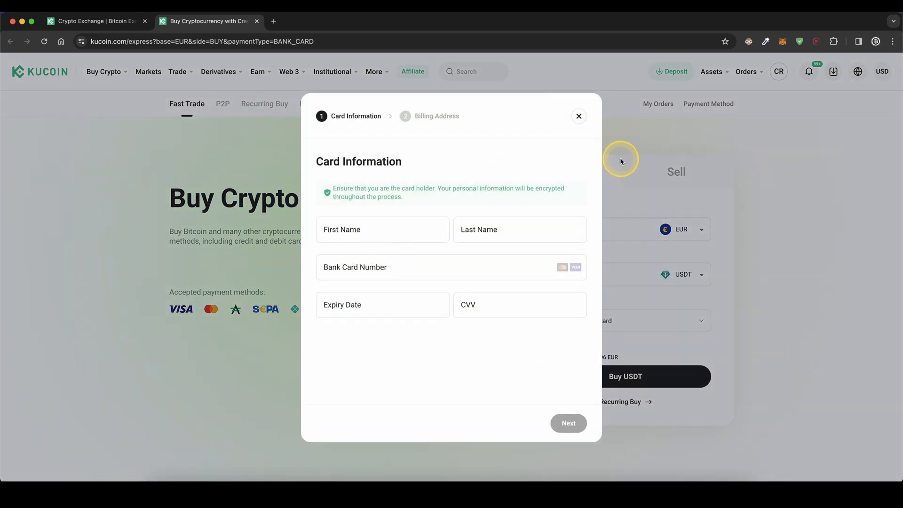
click(578, 116)
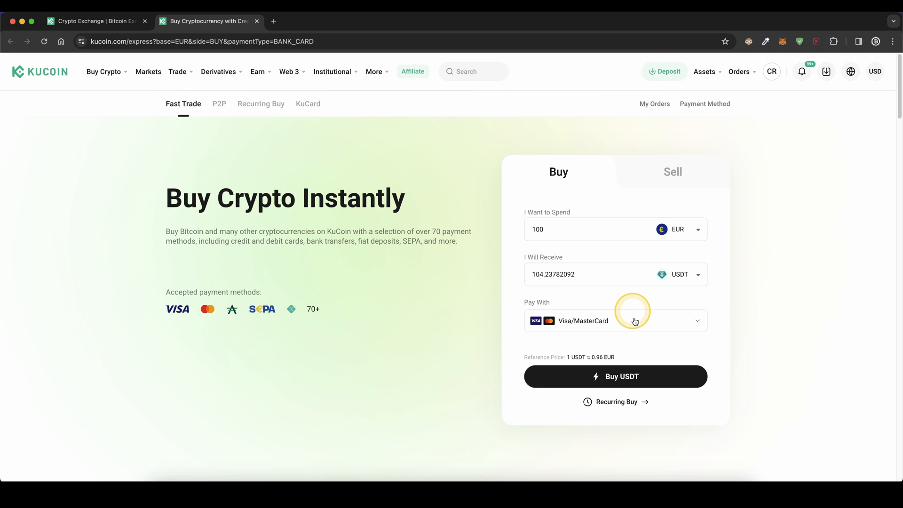
mouse_move(700, 283)
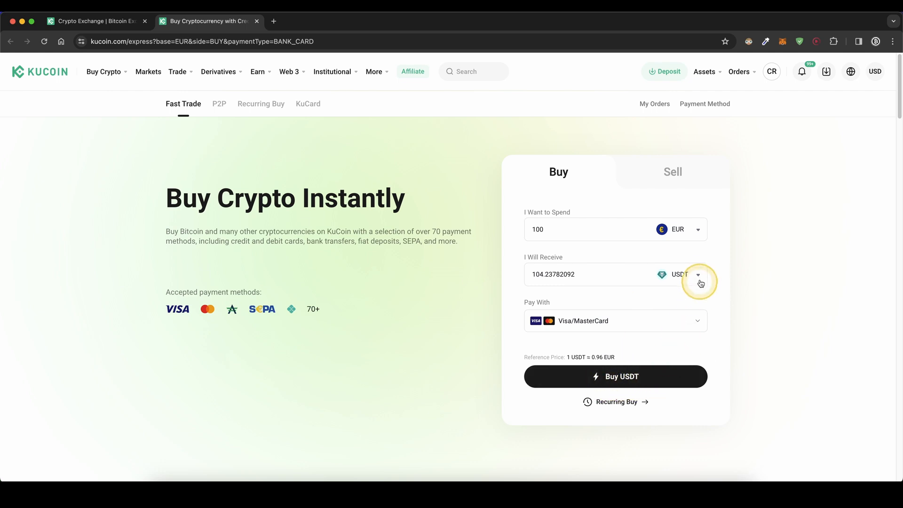
mouse_move(652, 365)
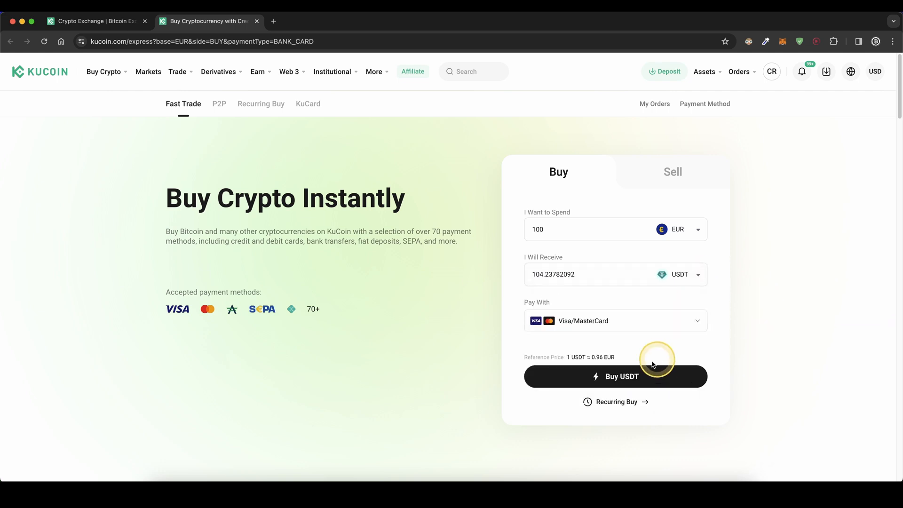
mouse_move(513, 192)
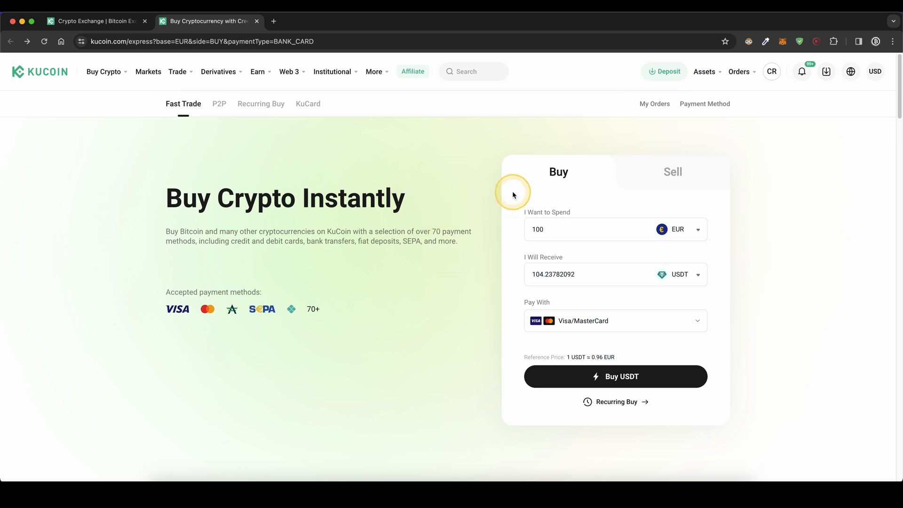
View the Funding Account overview with its 373.13271406 USDT balance.
click(703, 71)
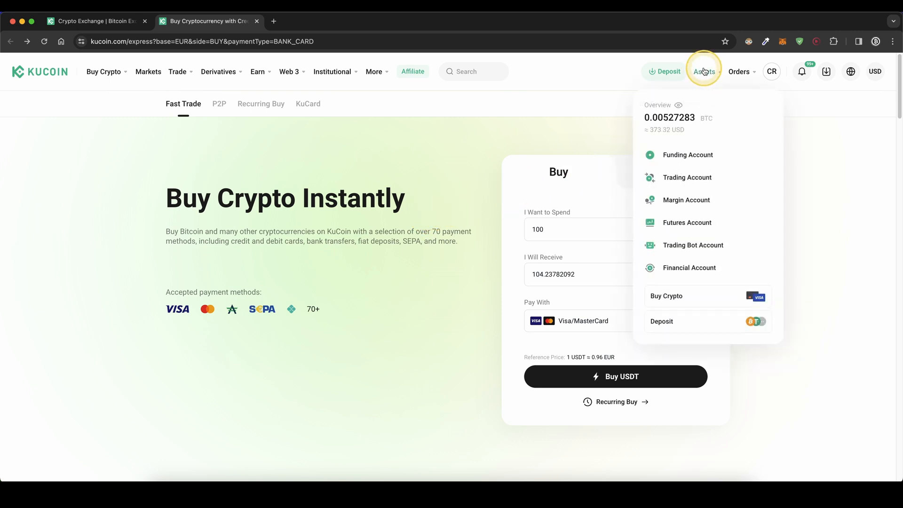
click(686, 155)
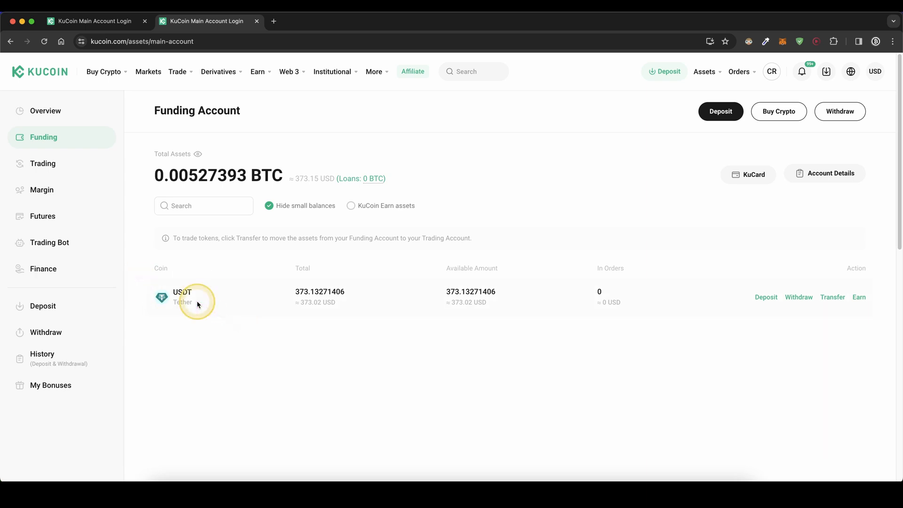
mouse_move(186, 109)
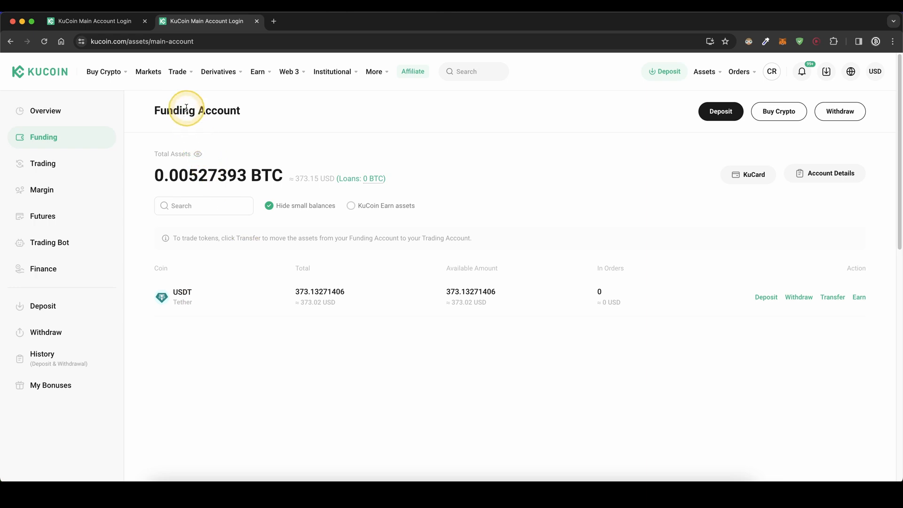
click(178, 71)
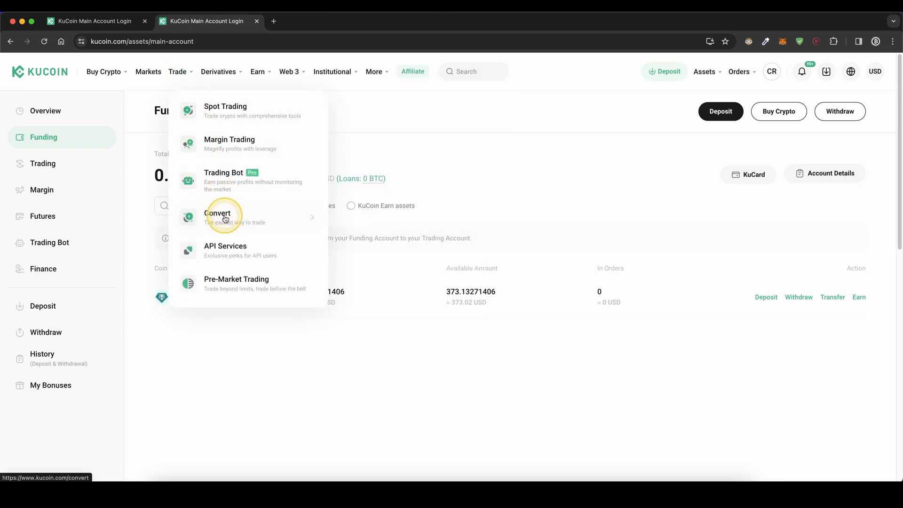
Fill the Convert form with the full 373.1327 USDT balance for an estimated 0.00526058 BTC.
click(217, 216)
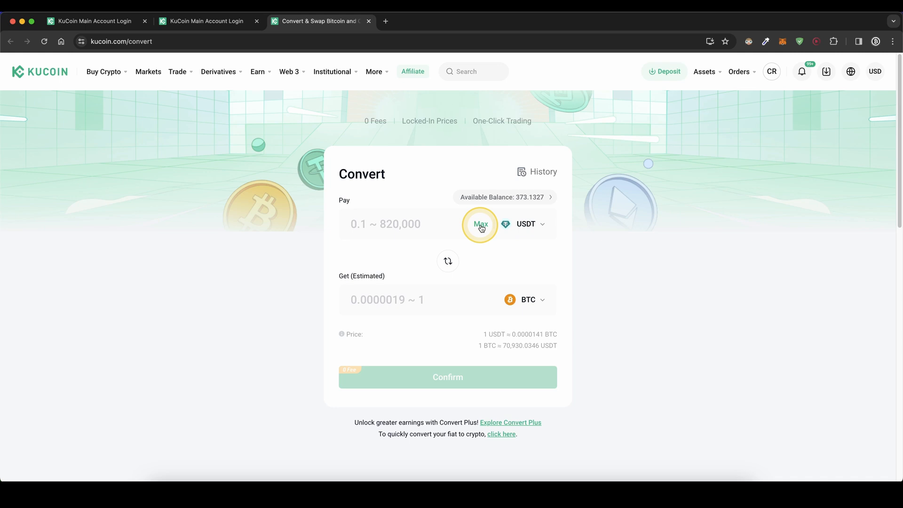
click(480, 224)
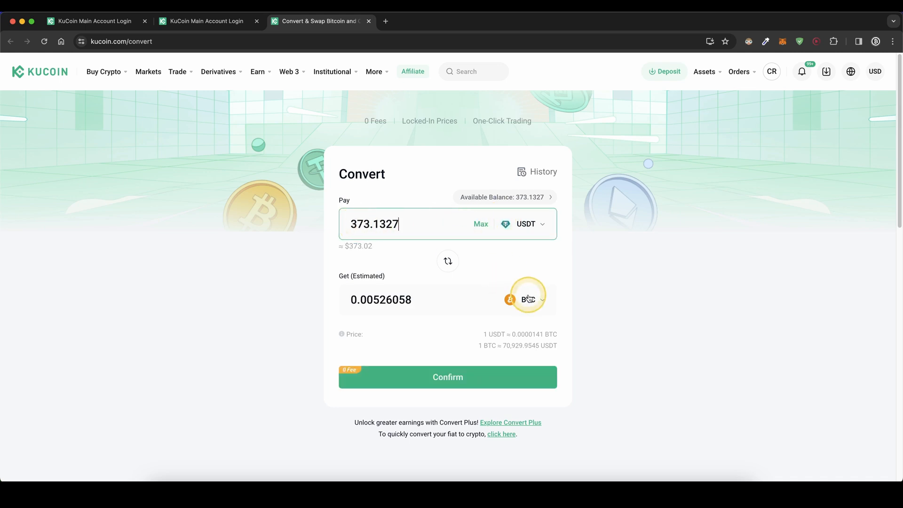
click(526, 299)
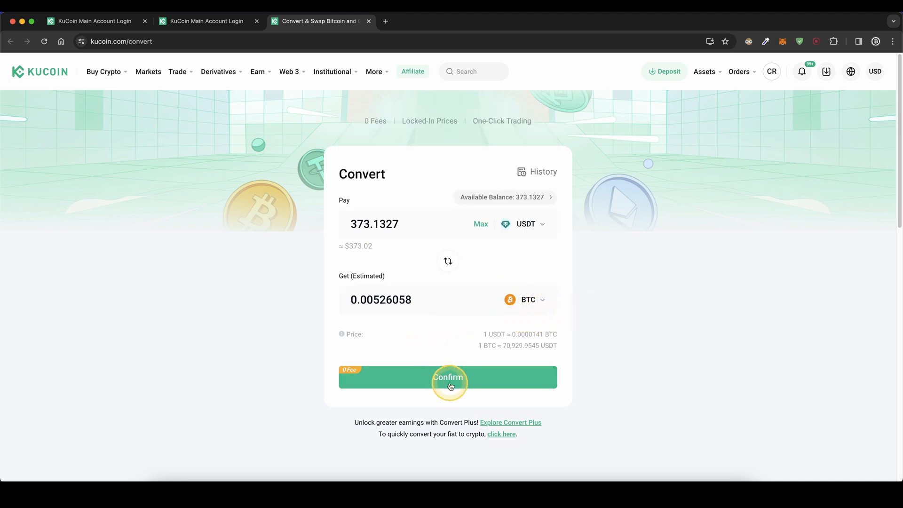
mouse_move(747, 109)
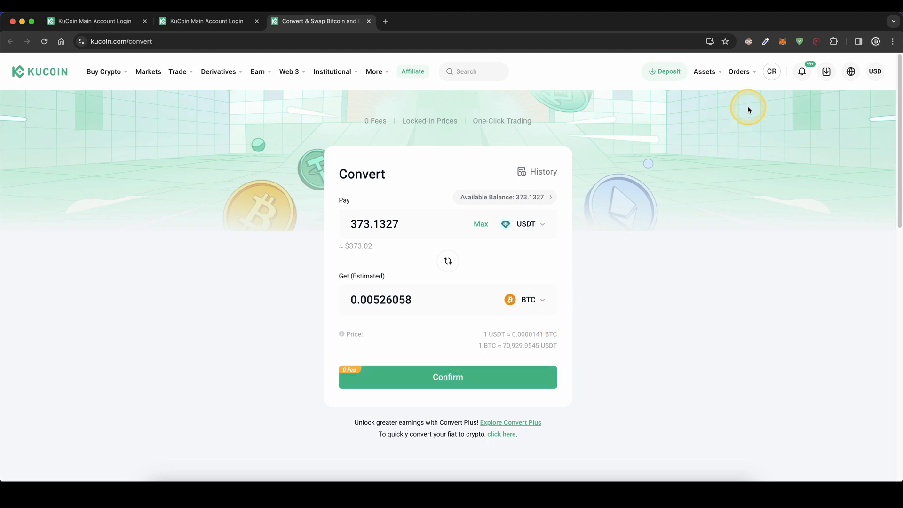
click(703, 71)
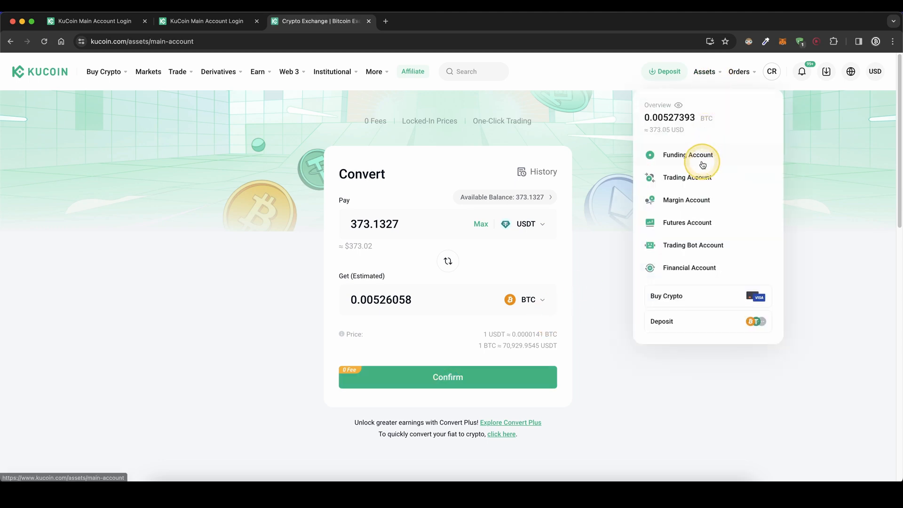
From the Funding Account, check a EUR transfer to trading showing 0 EUR available, then cancel it.
click(687, 154)
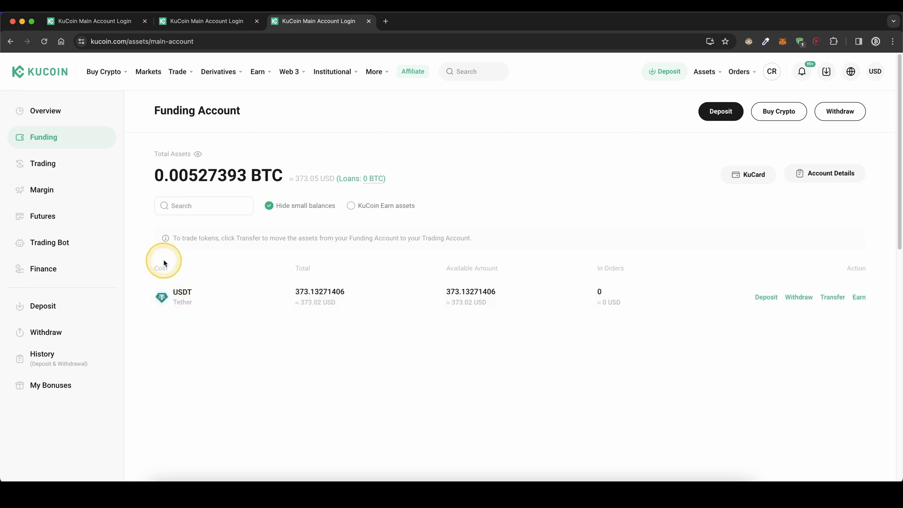
mouse_move(837, 302)
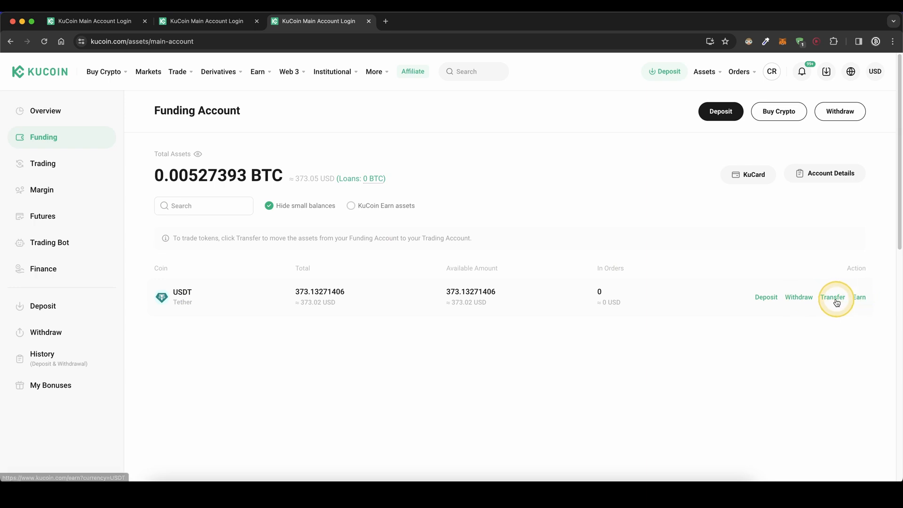
click(836, 296)
text(e)
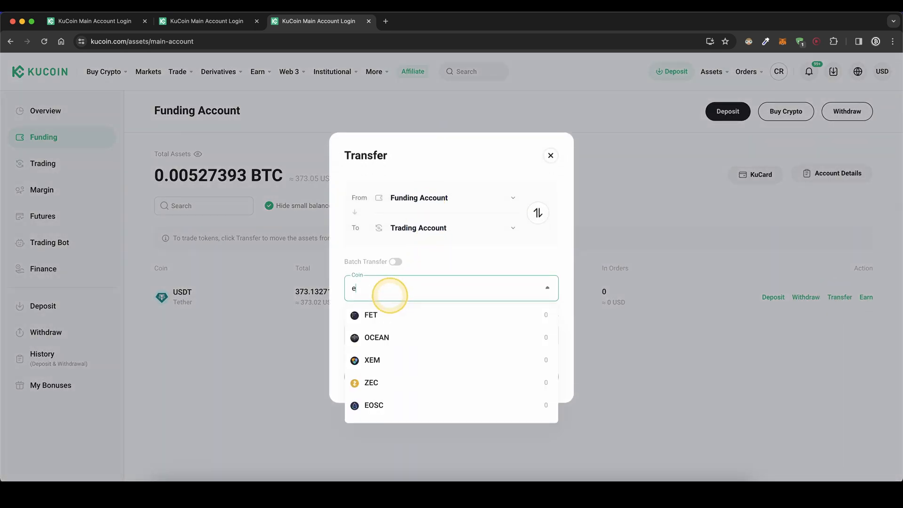
text(ur)
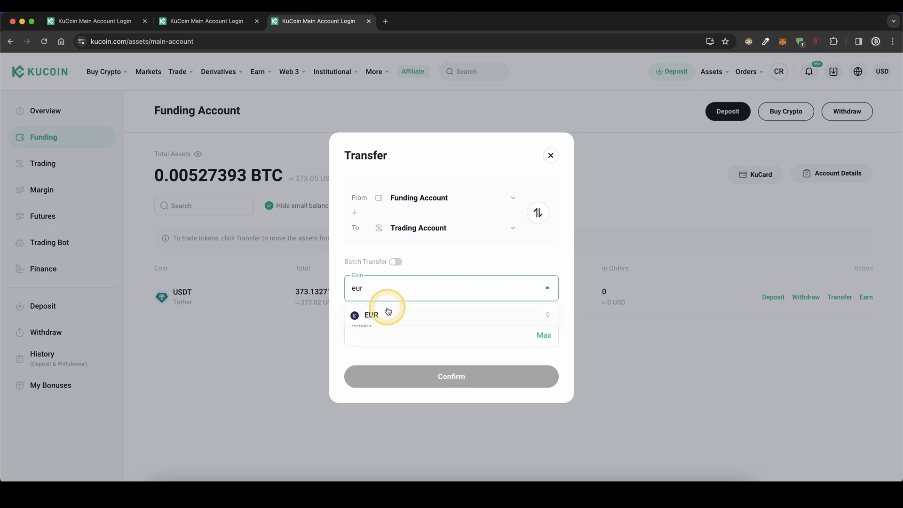
click(373, 315)
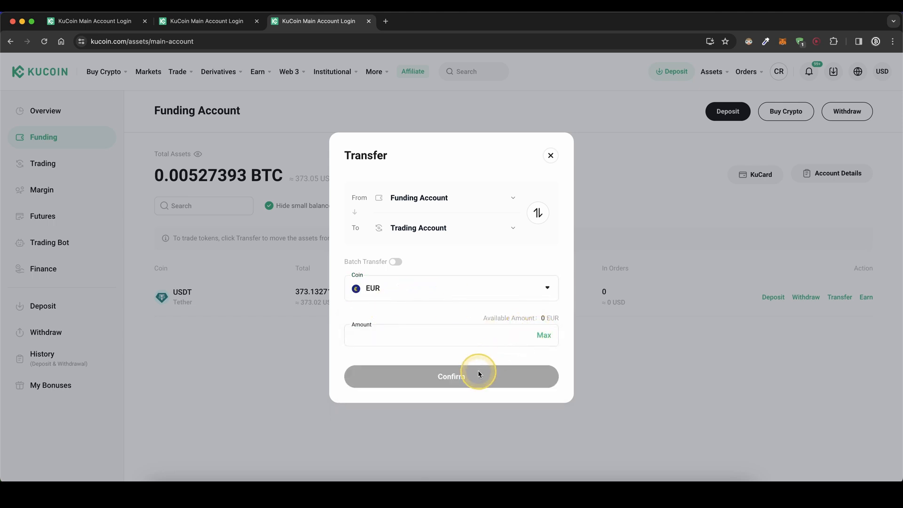
mouse_move(563, 160)
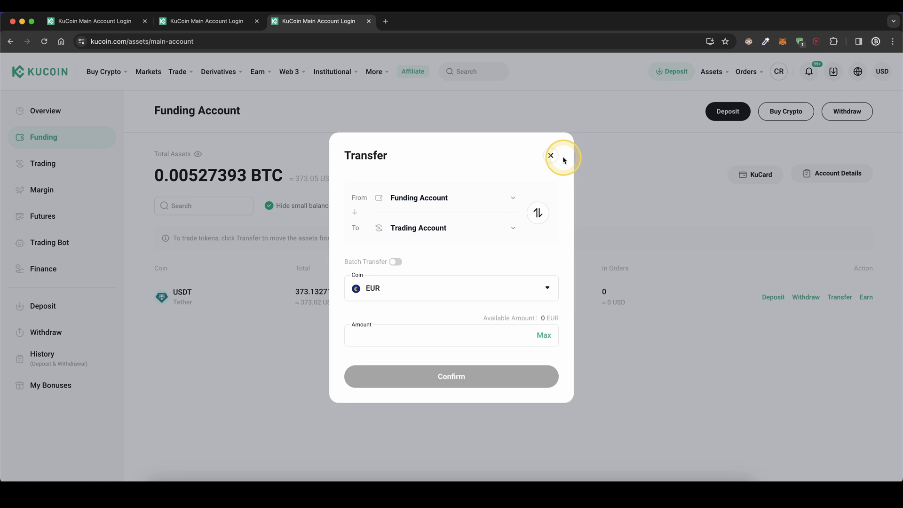
click(550, 155)
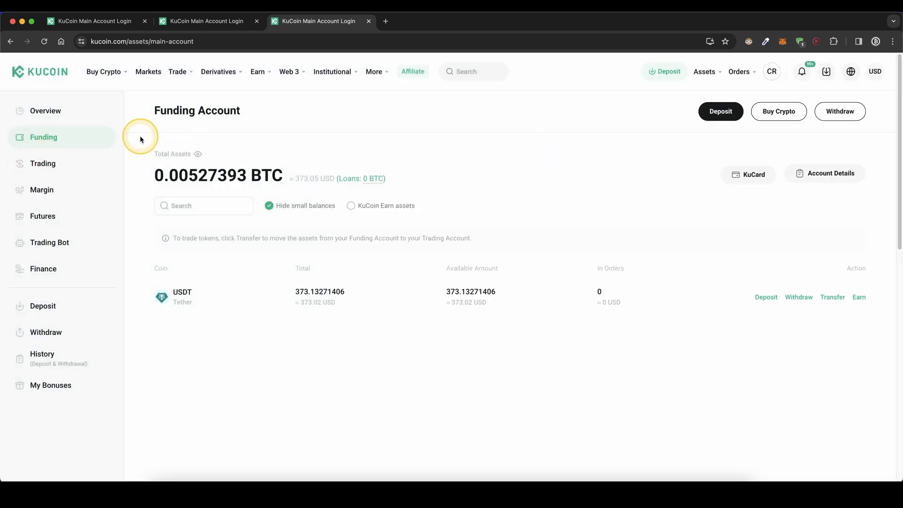
click(178, 71)
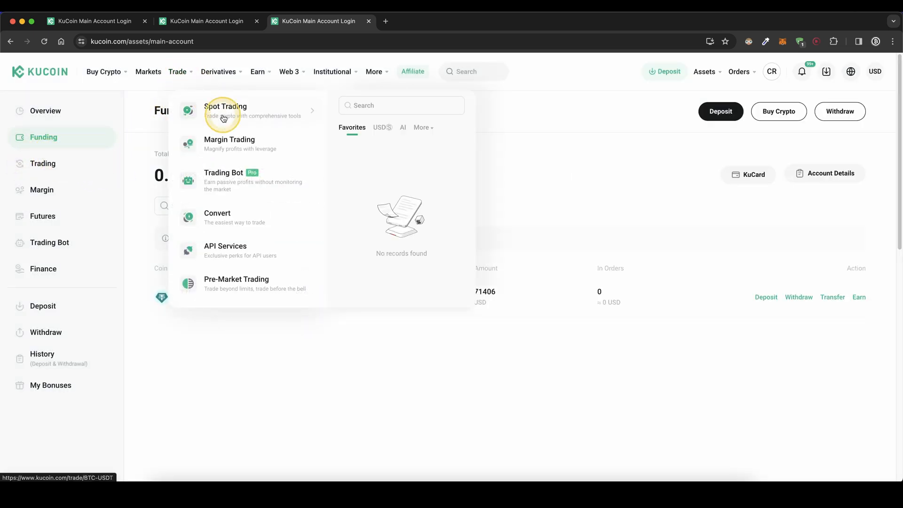
Go to spot trading and select the USDT/EUR pair from the FIAT list.
click(225, 106)
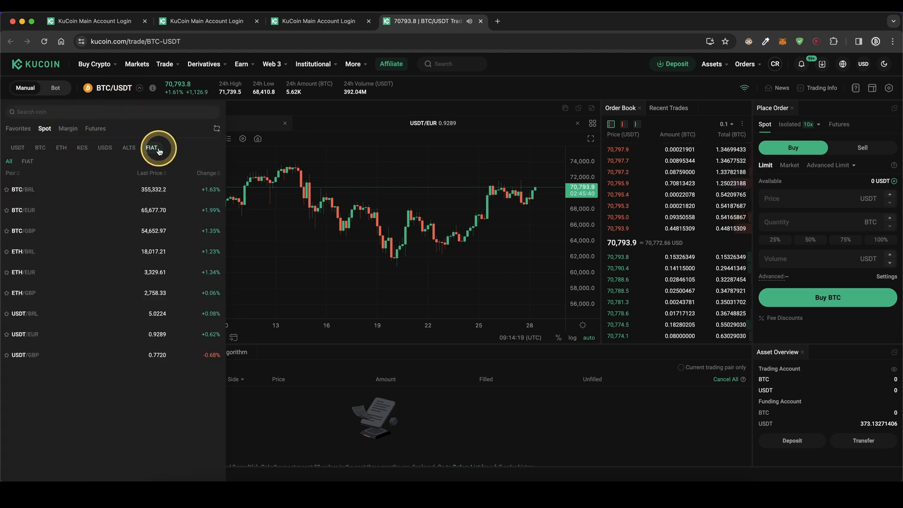
mouse_move(43, 342)
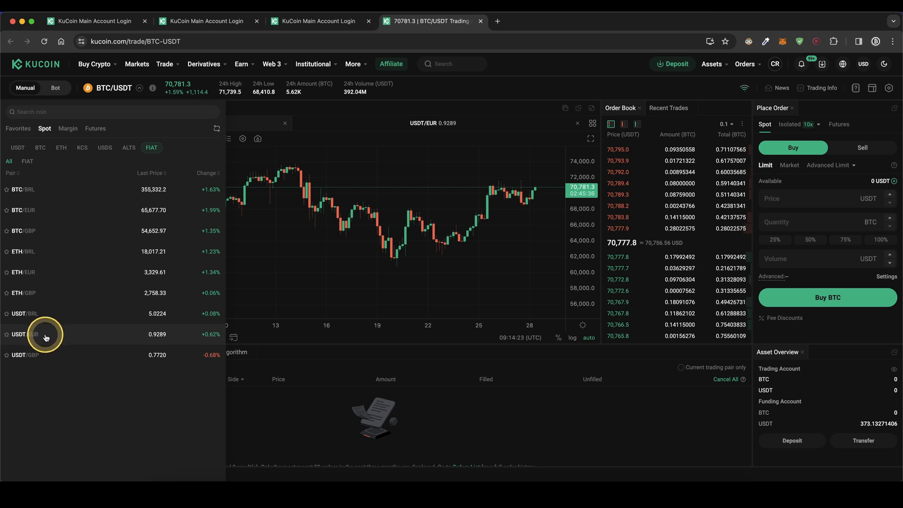
click(26, 334)
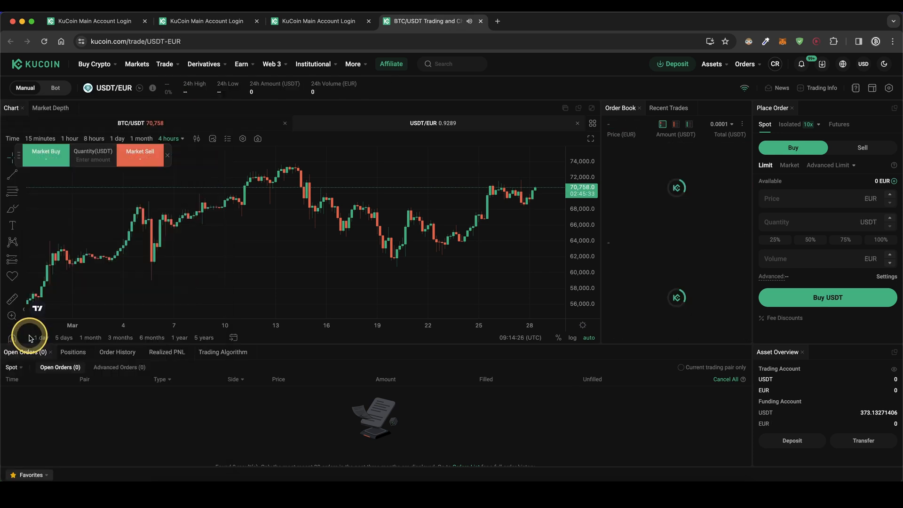
click(432, 122)
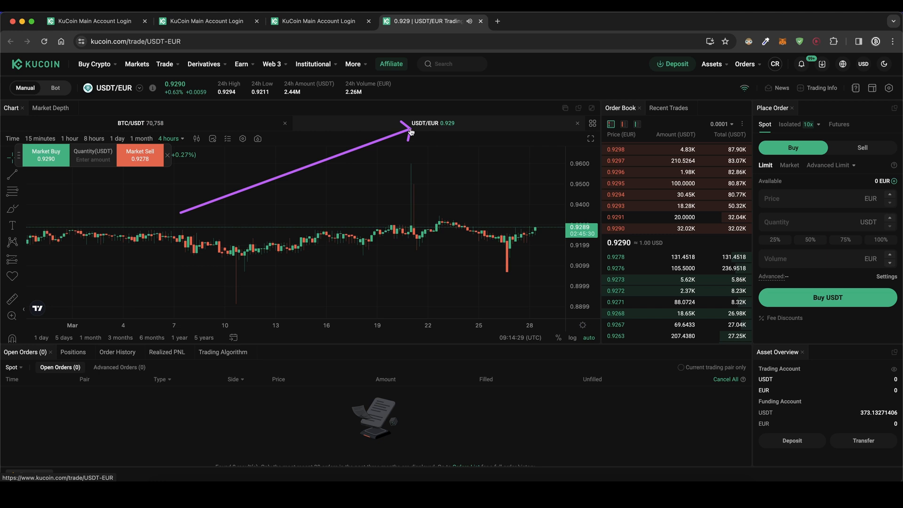
click(419, 127)
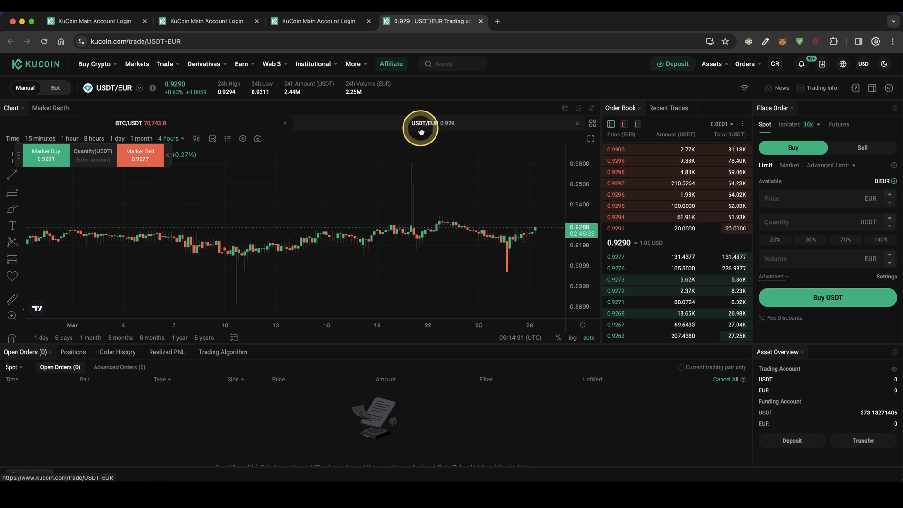
mouse_move(475, 224)
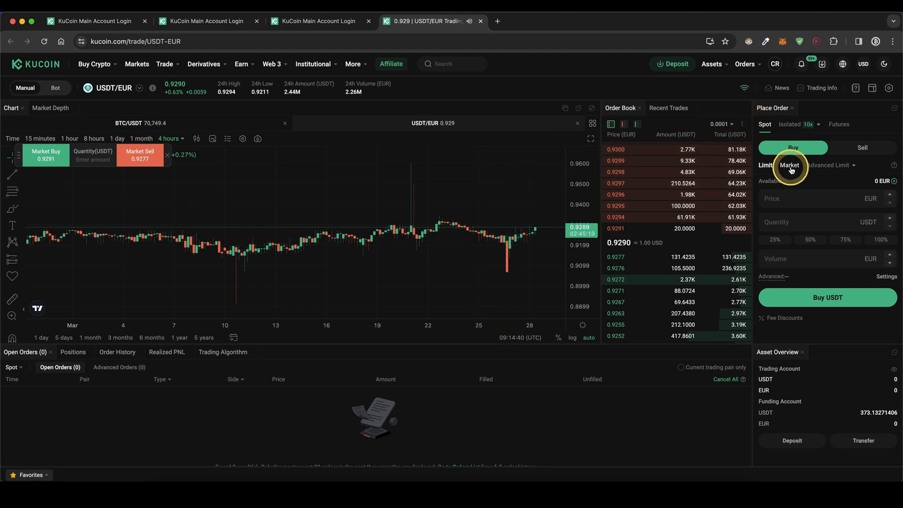
Set a market-price buy of USDT in EUR, then head to the Convert page.
click(789, 166)
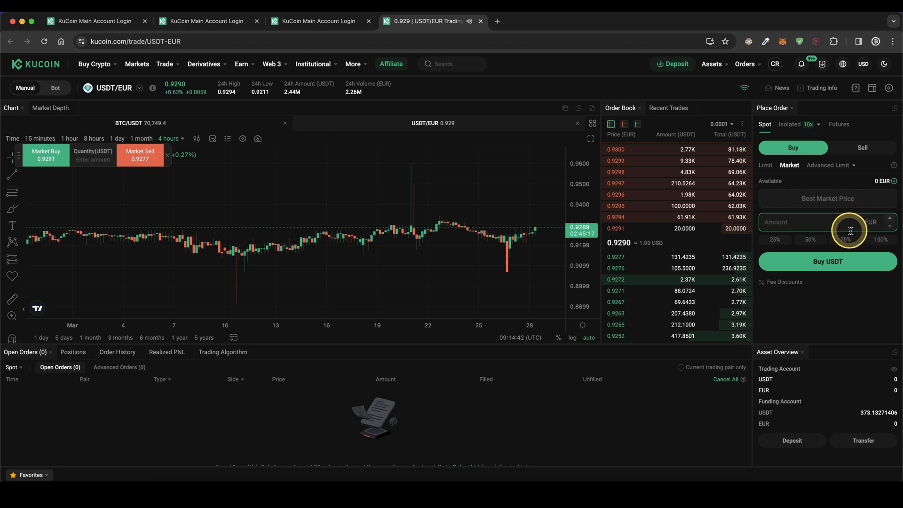
mouse_move(796, 368)
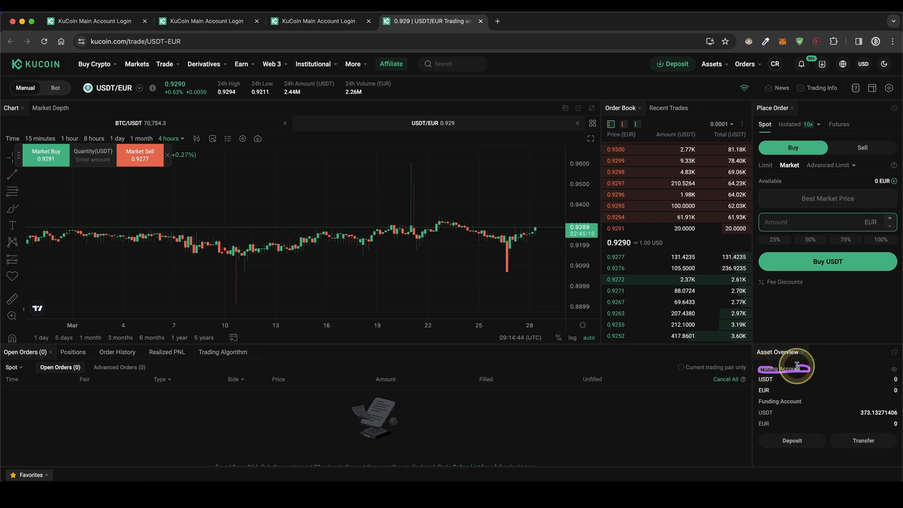
mouse_move(869, 309)
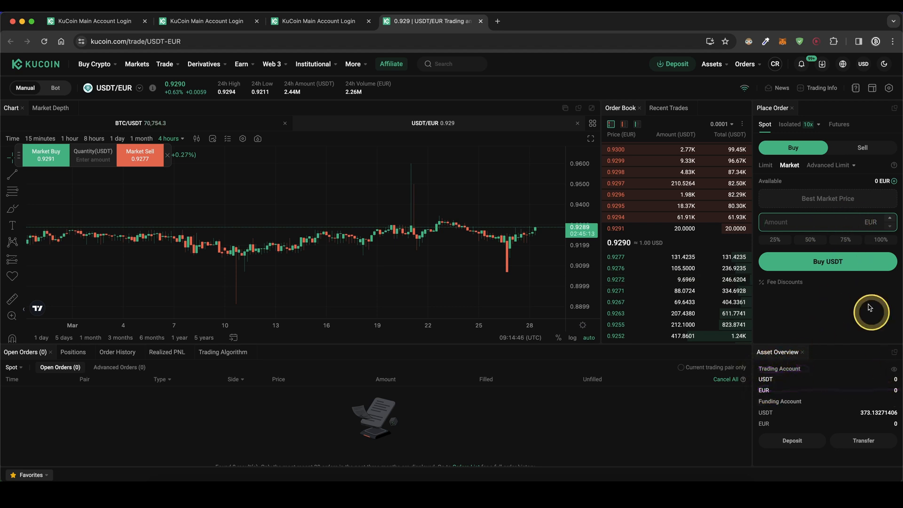
mouse_move(818, 290)
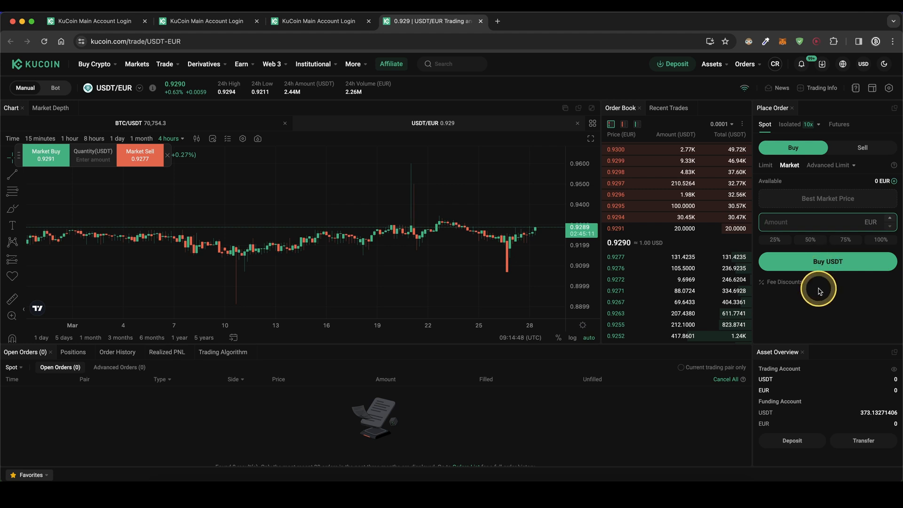
mouse_move(351, 220)
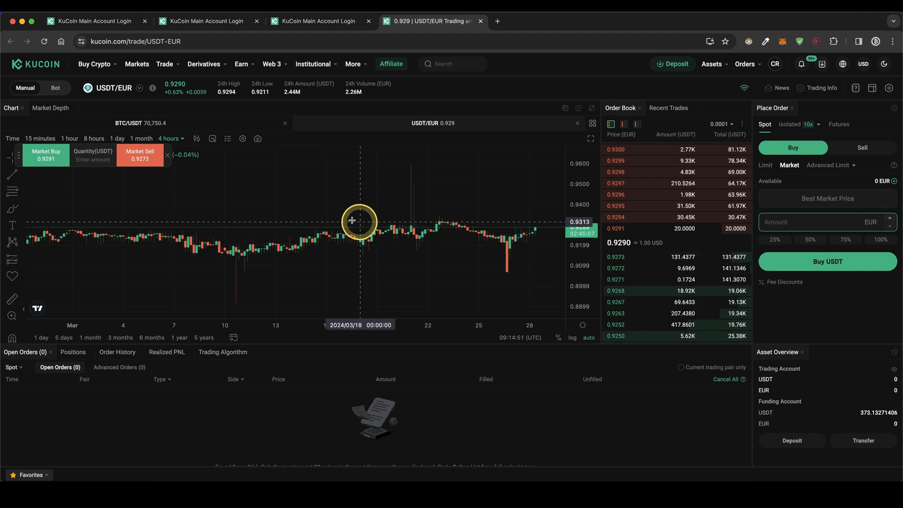
click(164, 64)
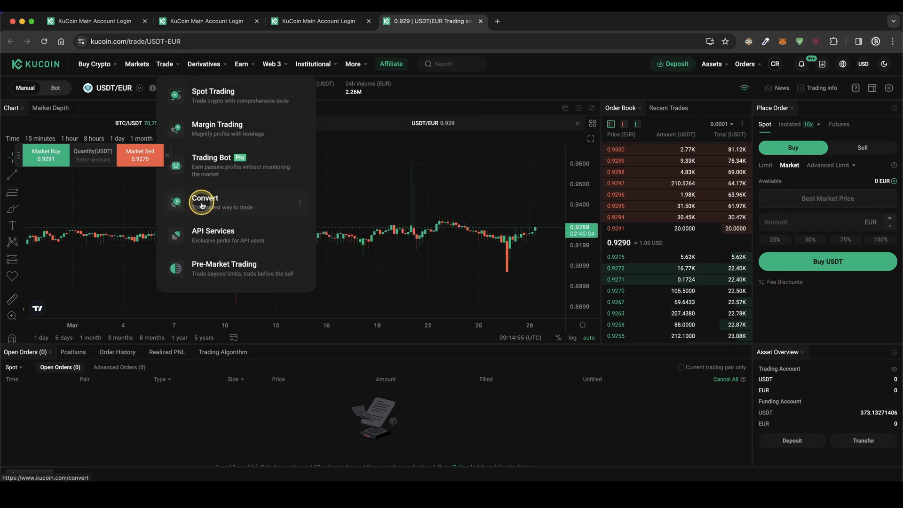
click(204, 203)
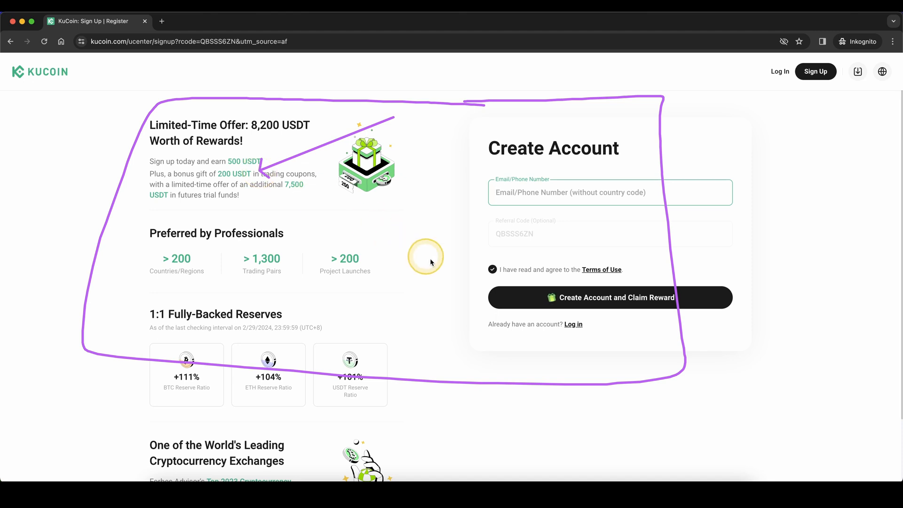
mouse_move(455, 290)
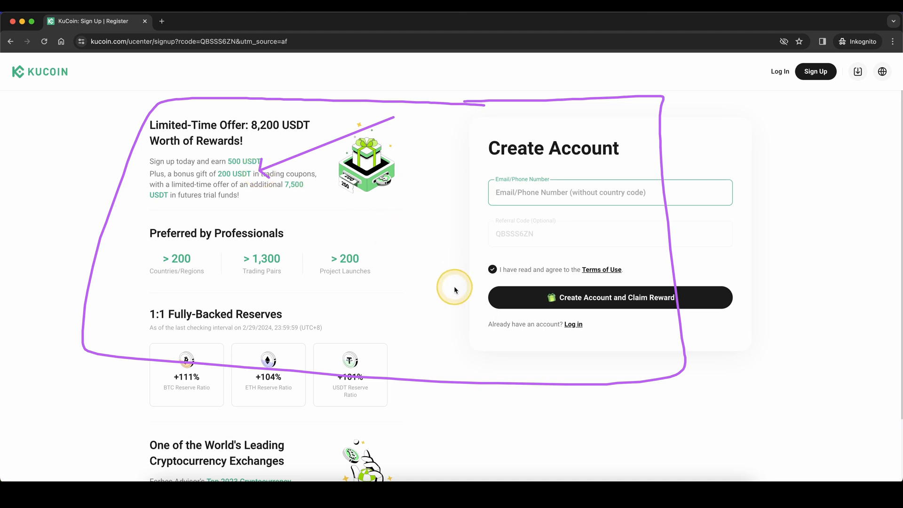